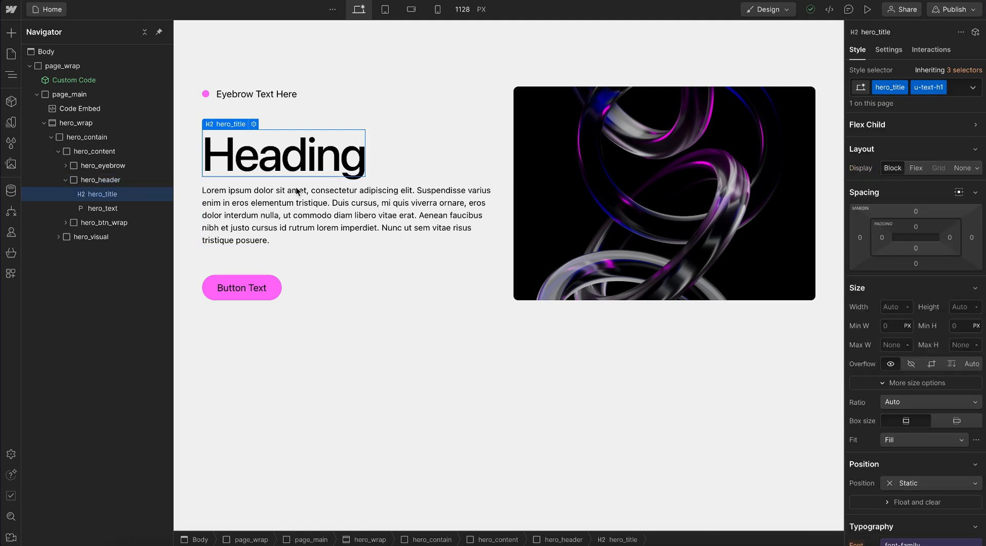
Step: Move hero_title and hero_text directly into hero_content and set the H2 to 'Heading goes here'
{"action": "left_click", "coordinate": [888, 50]}
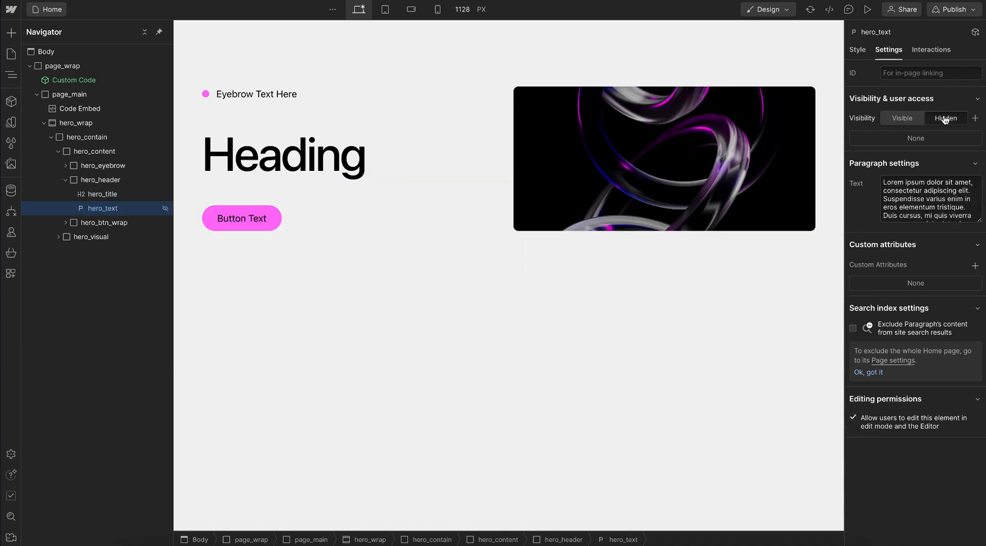
{"action": "left_click", "coordinate": [902, 118]}
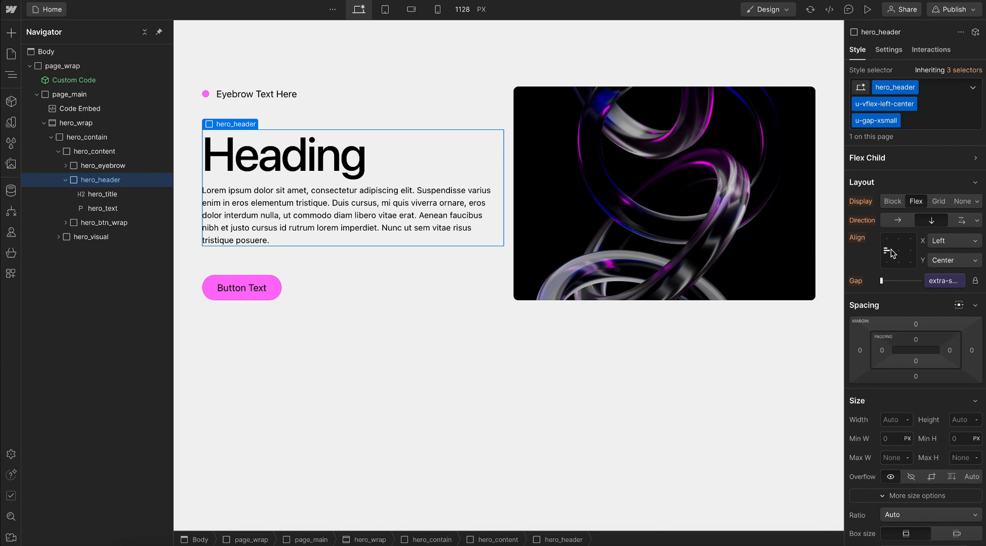
{"action": "mouse_move", "coordinate": [877, 270]}
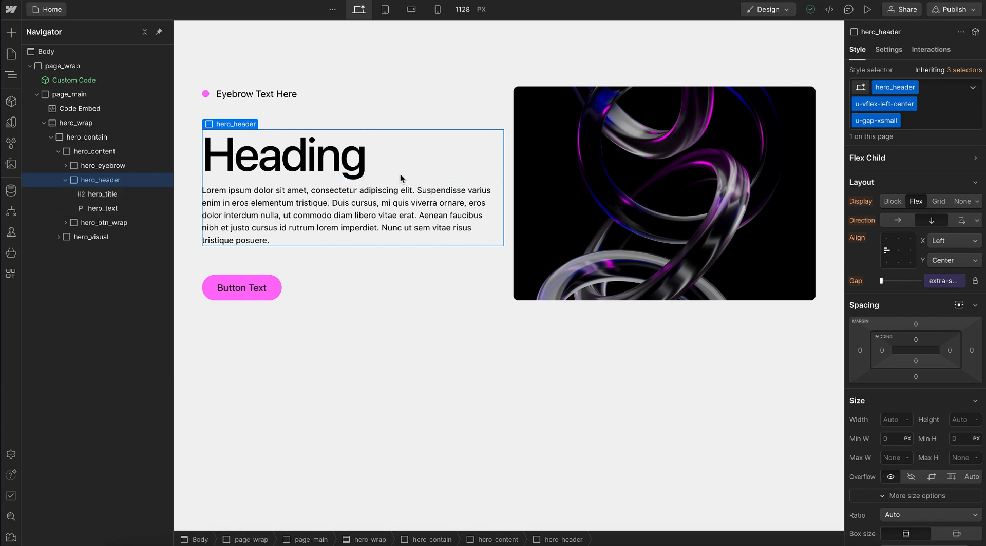
{"action": "left_click", "coordinate": [258, 93]}
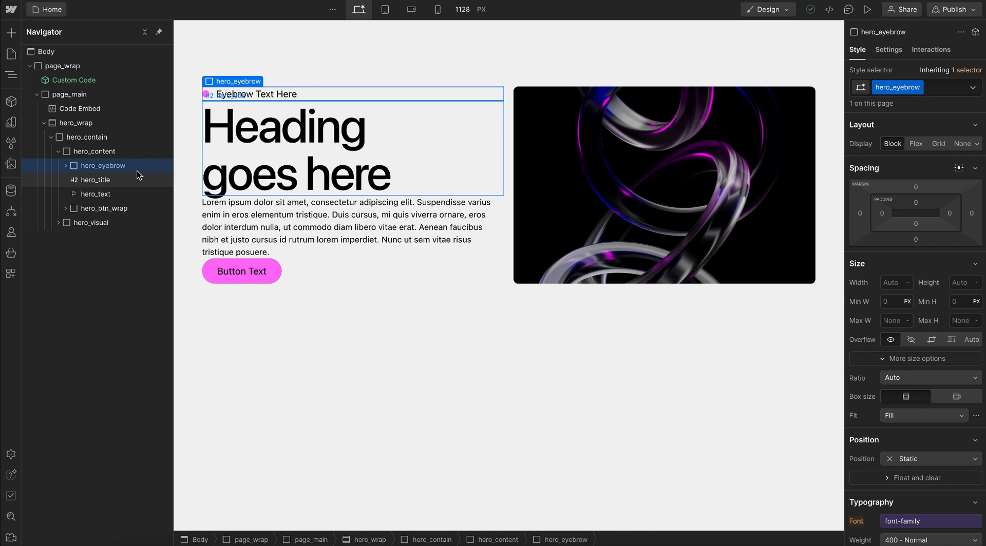
Step: Add the u-mb-medium combo class to hero_eyebrow and confirm hero_title carries u-mb-small
{"action": "left_click", "coordinate": [915, 87]}
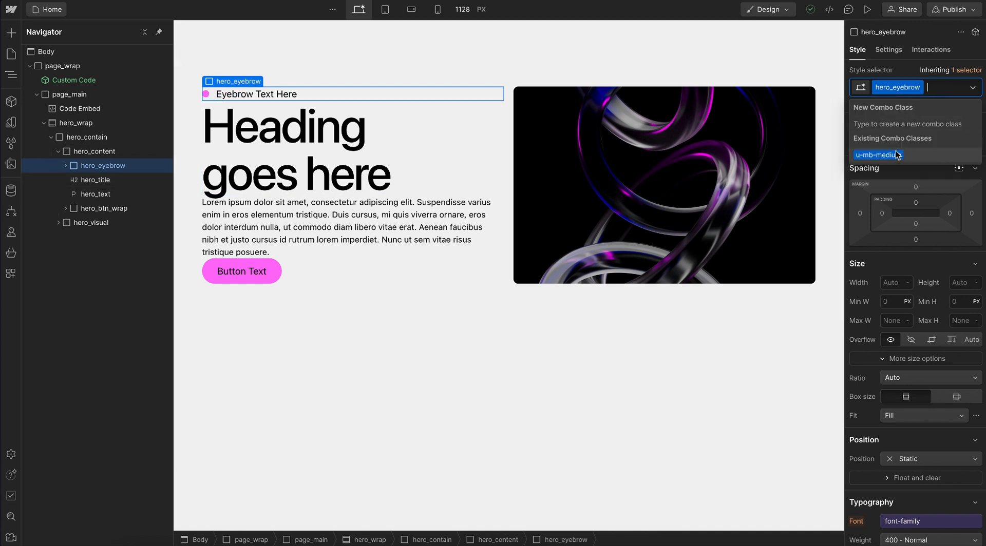
{"action": "left_click", "coordinate": [878, 155]}
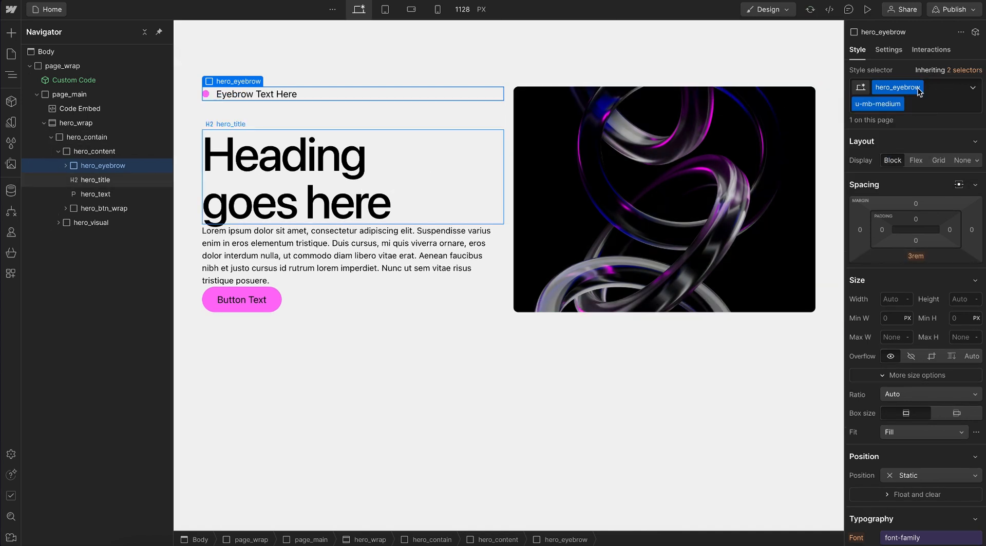
{"action": "left_click", "coordinate": [96, 180]}
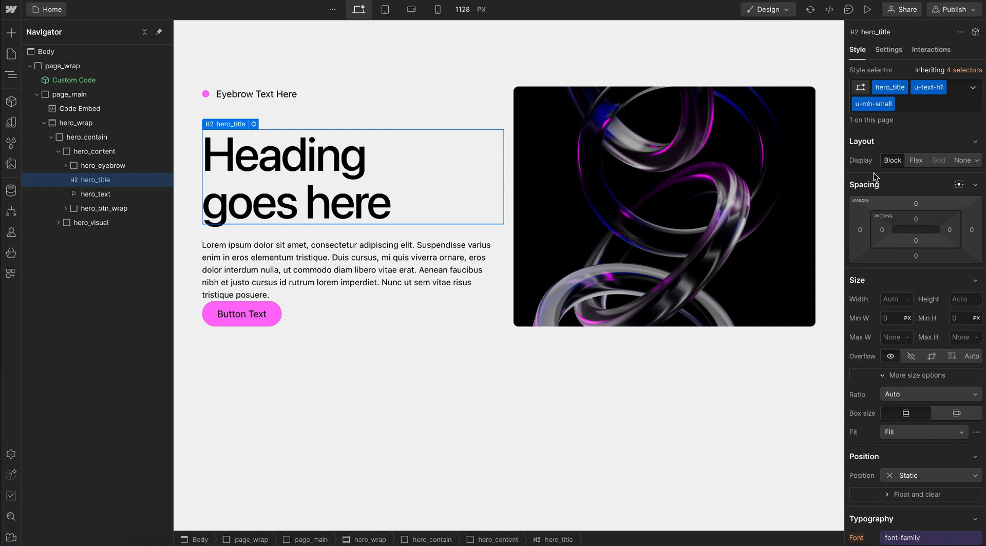
{"action": "left_click", "coordinate": [96, 194]}
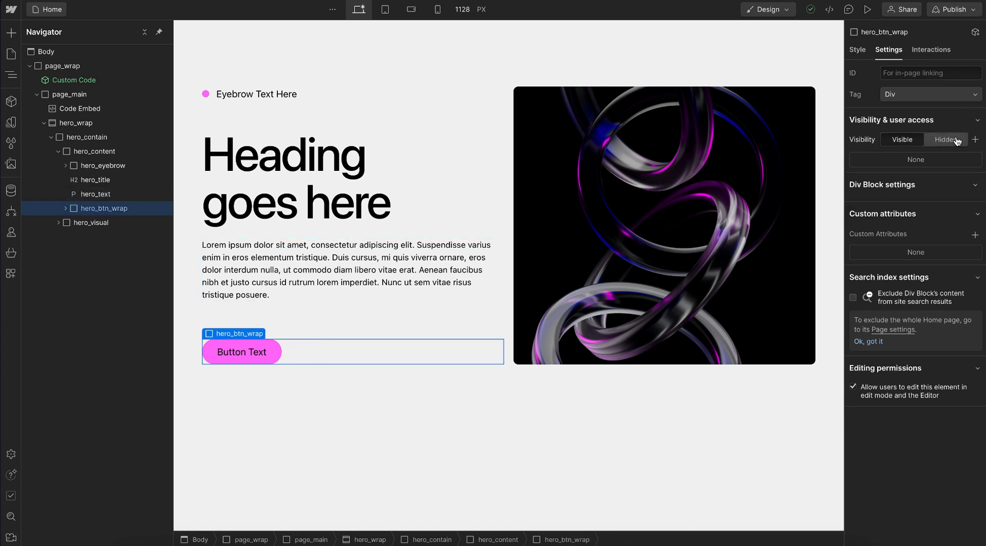
Step: Set hero_btn_wrap Visibility to Hidden and review the u-margin-trim rule in the Code Embed
{"action": "left_click", "coordinate": [945, 140]}
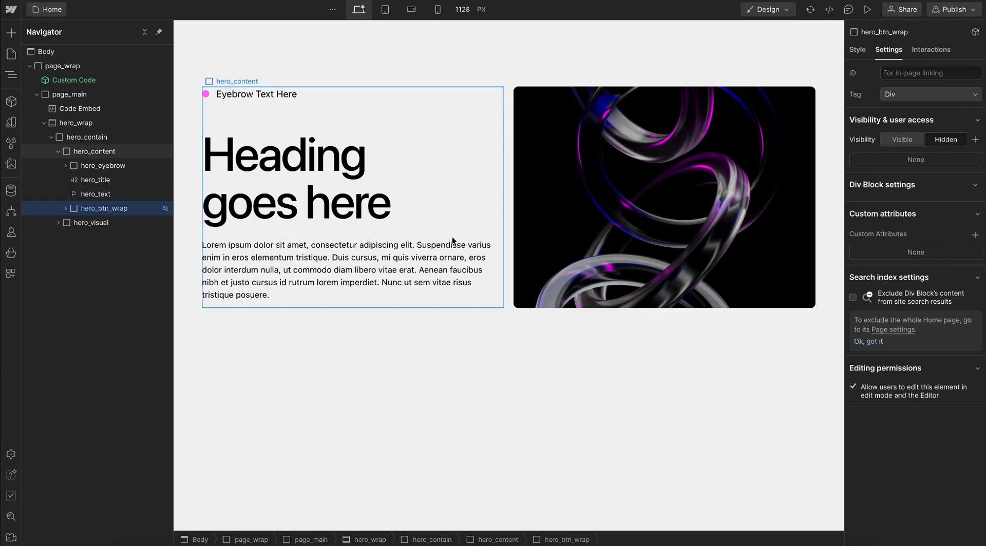
{"action": "left_click", "coordinate": [96, 193]}
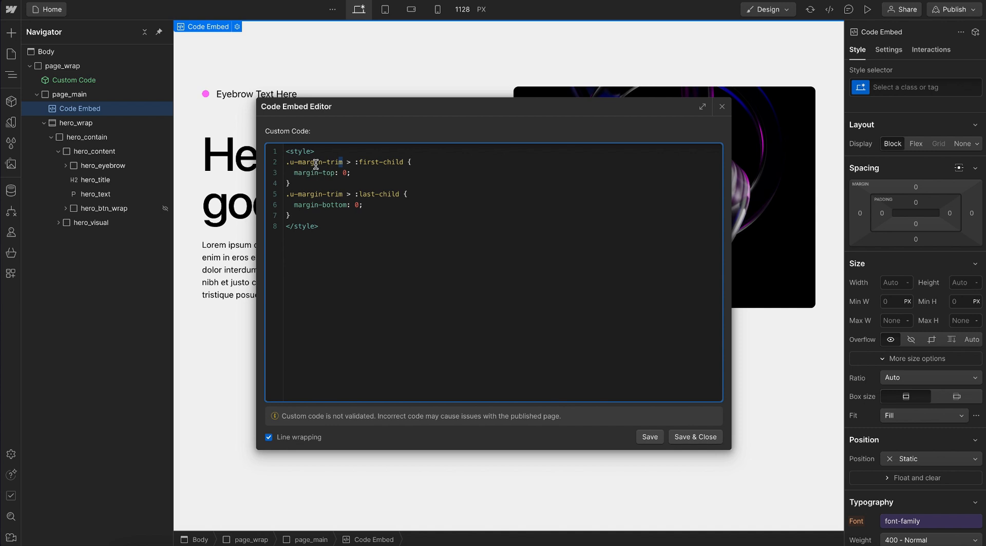
{"action": "left_click_drag", "start_coordinate": [290, 162], "coordinate": [343, 162]}
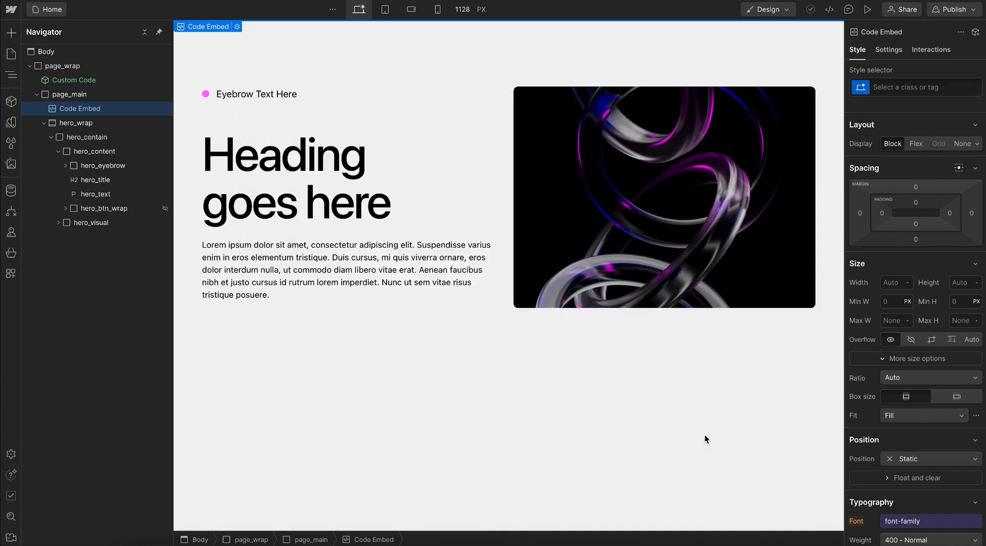
Step: Inspect hero_content, the hidden button wrapper, the paragraph and the Code Embed element
{"action": "left_click", "coordinate": [95, 151]}
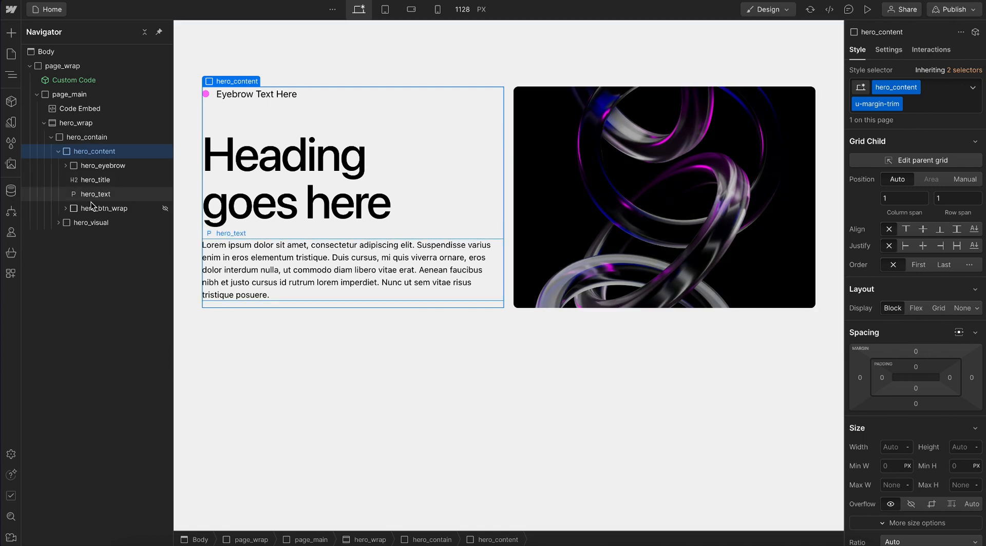
{"action": "left_click", "coordinate": [105, 208]}
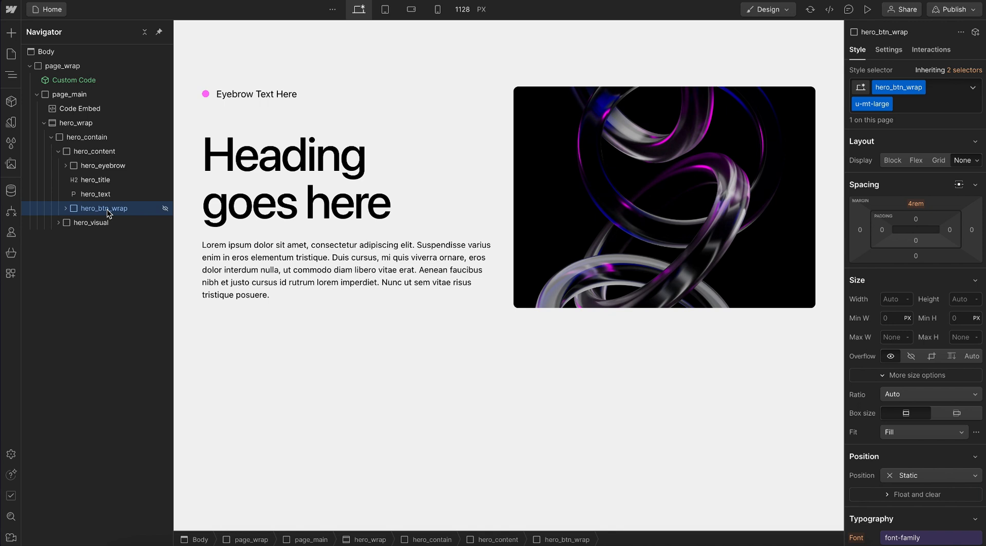
{"action": "mouse_move", "coordinate": [123, 211]}
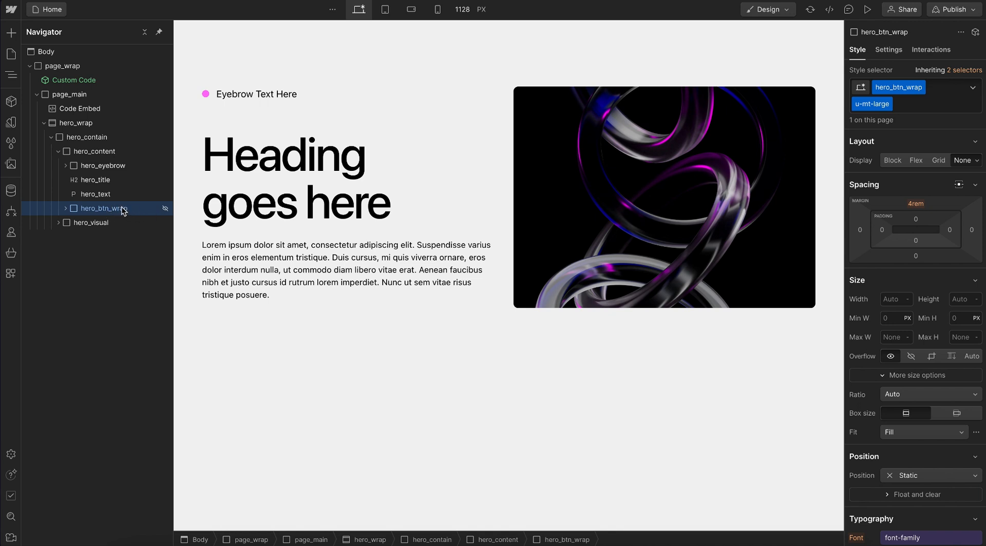
{"action": "left_click", "coordinate": [96, 194]}
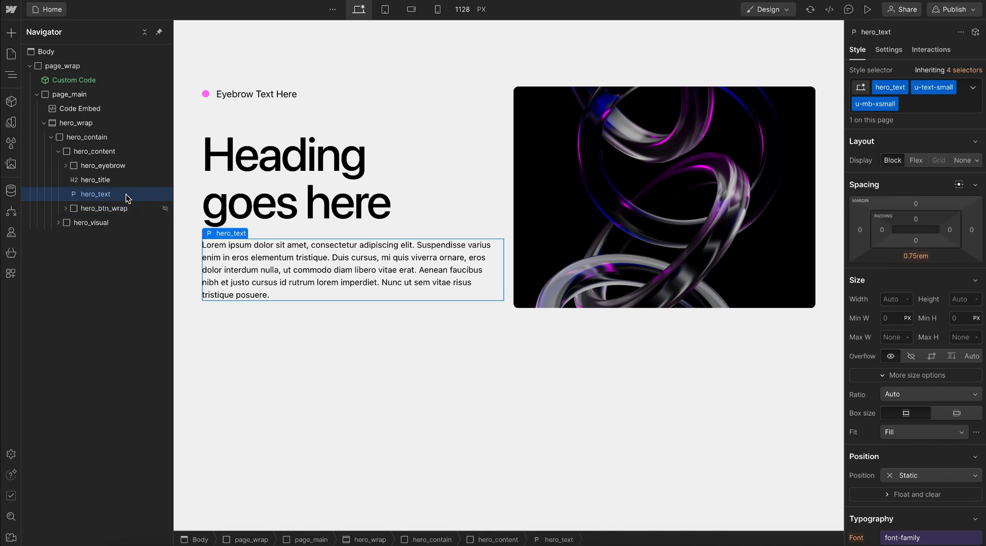
{"action": "left_click", "coordinate": [80, 108]}
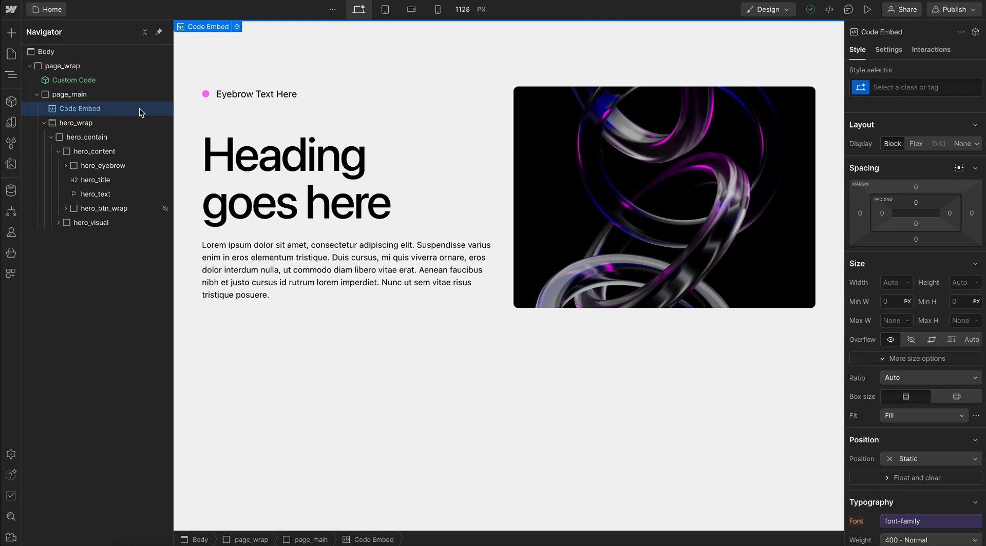
Step: Rewrite the margin-trim CSS with :not(.w-condition-invisible) selectors and save it
{"action": "double_click", "coordinate": [79, 109]}
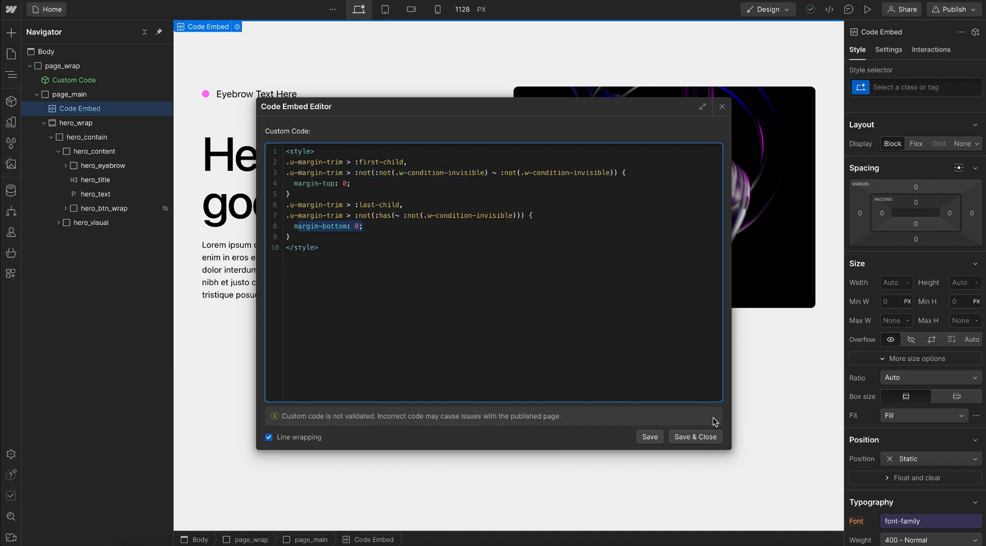
{"action": "left_click", "coordinate": [694, 437]}
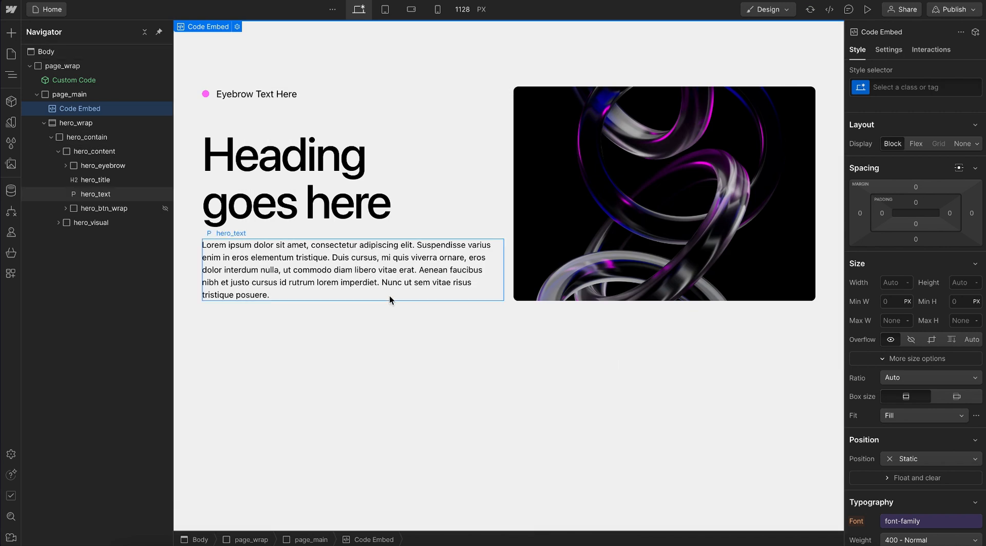
{"action": "left_click", "coordinate": [96, 193]}
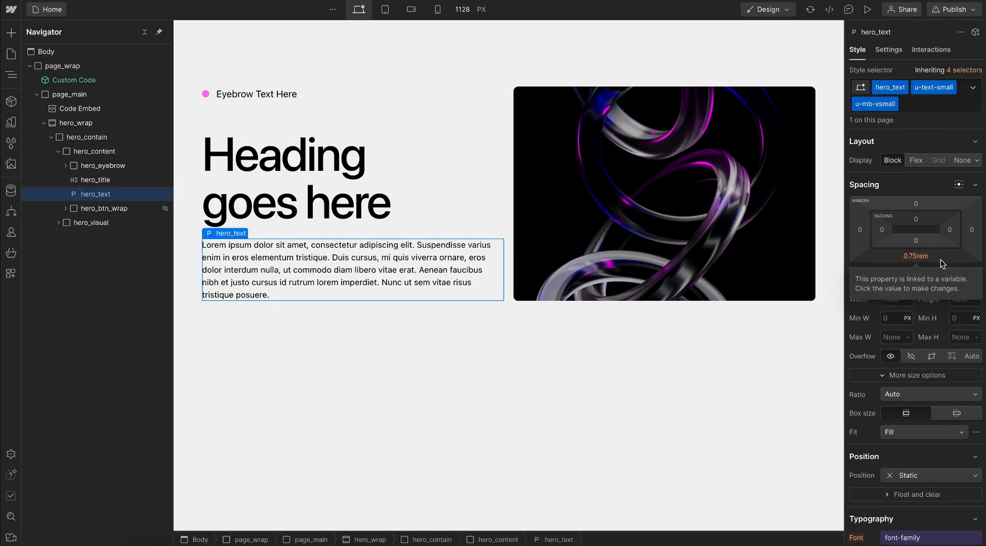
{"action": "left_click", "coordinate": [255, 93]}
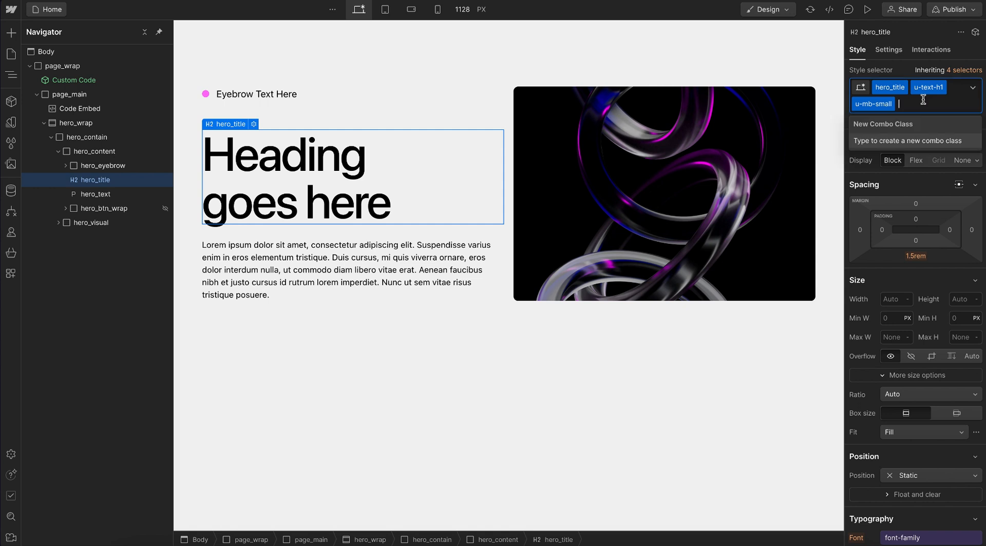
{"action": "type", "text": "mt-"}
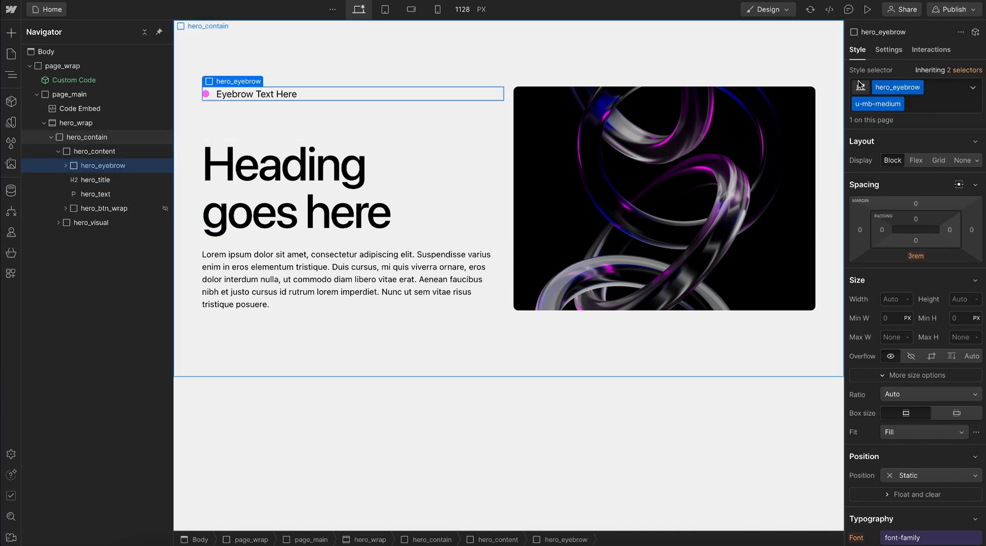
Step: Set hero_eyebrow Visibility to Hidden so the heading sits flush at the top
{"action": "left_click", "coordinate": [945, 140]}
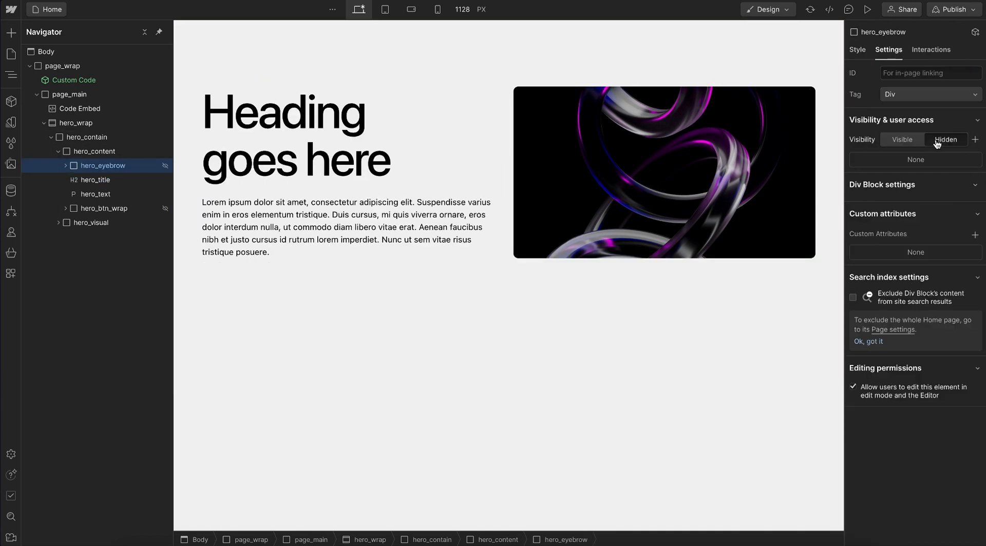
{"action": "left_click", "coordinate": [96, 180]}
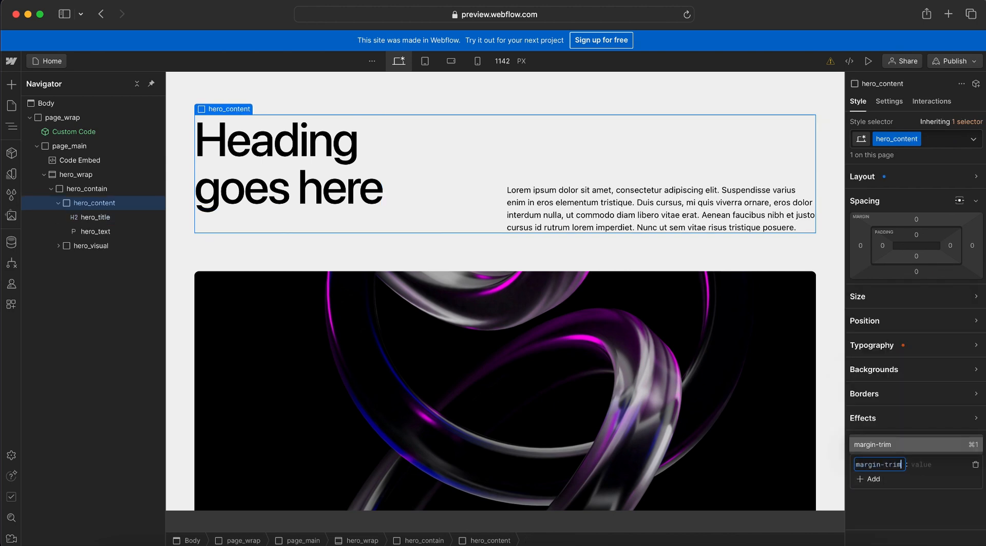
Step: Give hero_content a margin-trim custom property (block) with an empty Div Block below the text, then reopen the Code Embed
{"action": "type", "text": "block"}
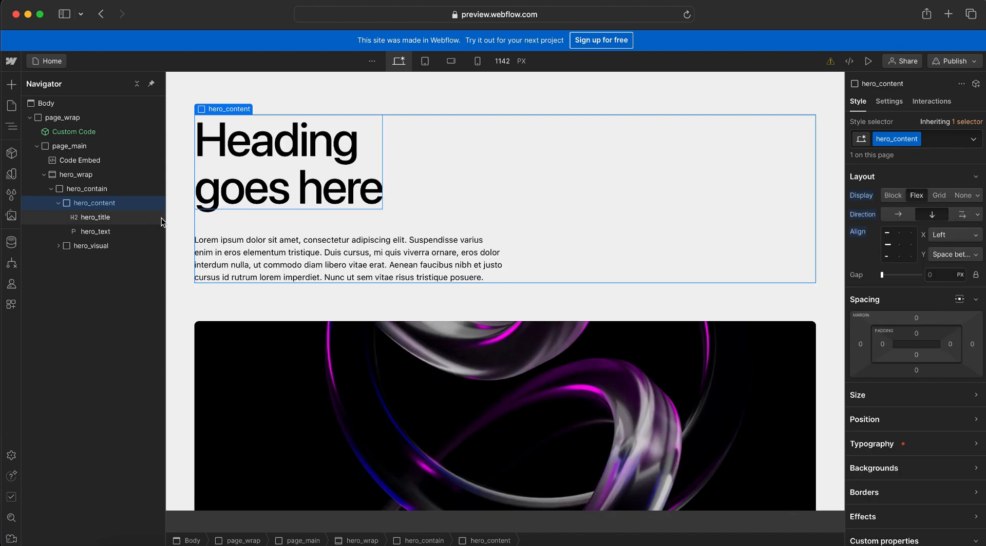
{"action": "left_click", "coordinate": [94, 217]}
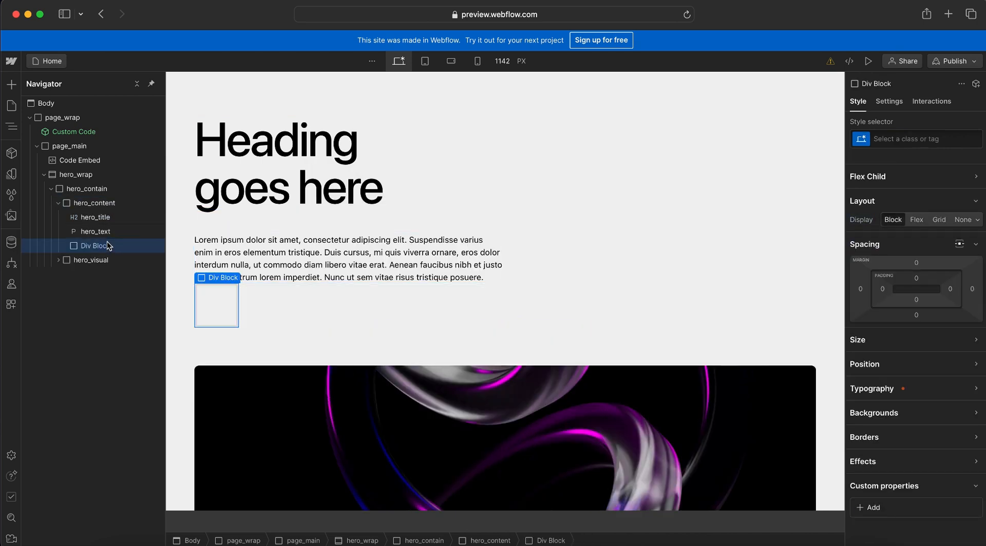
{"action": "left_click", "coordinate": [348, 259]}
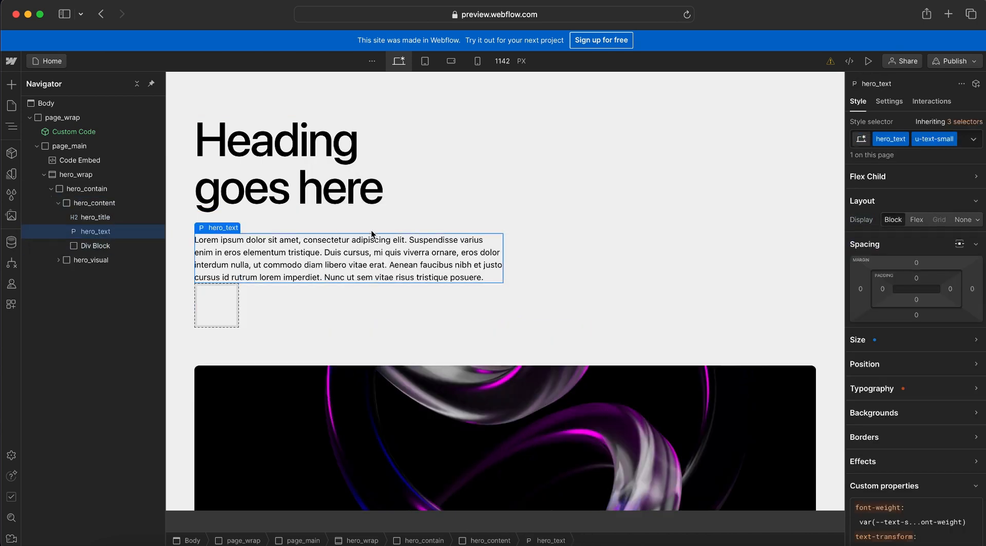
{"action": "left_click", "coordinate": [96, 203]}
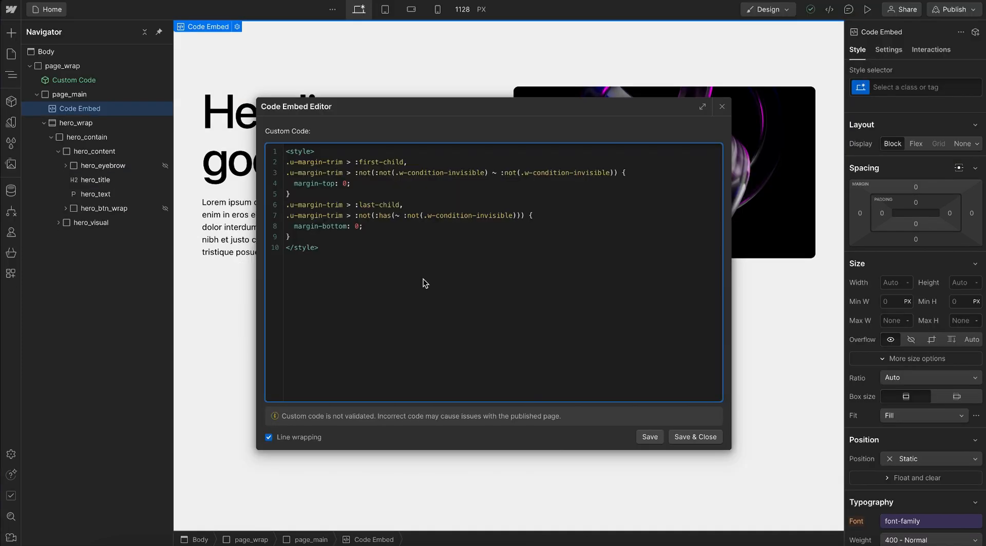
{"action": "key", "text": "ctrl+a"}
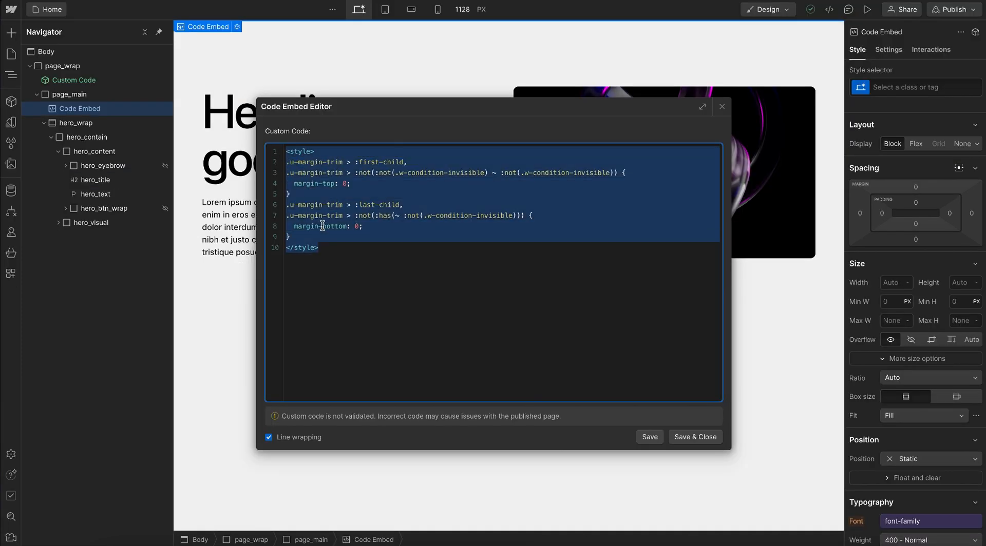
{"action": "left_click", "coordinate": [373, 261]}
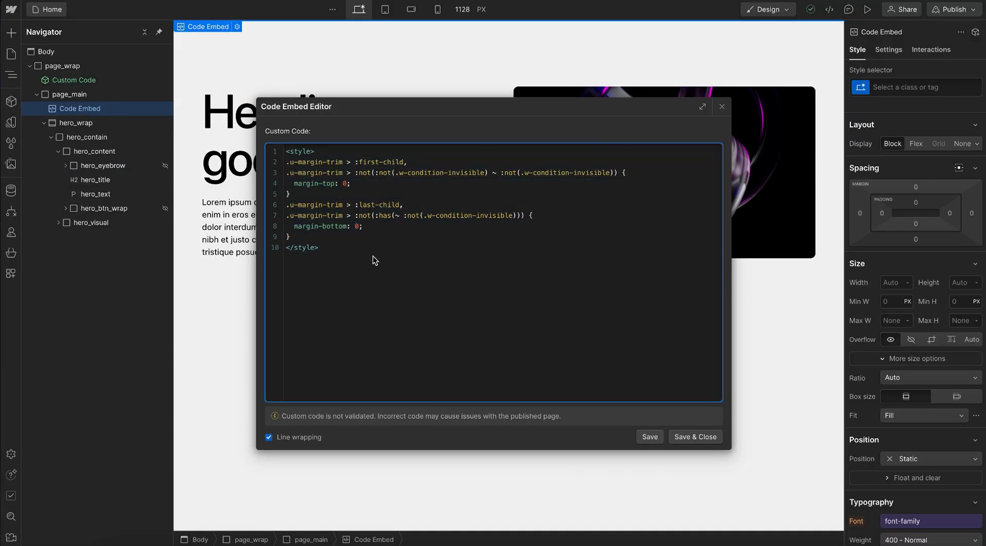